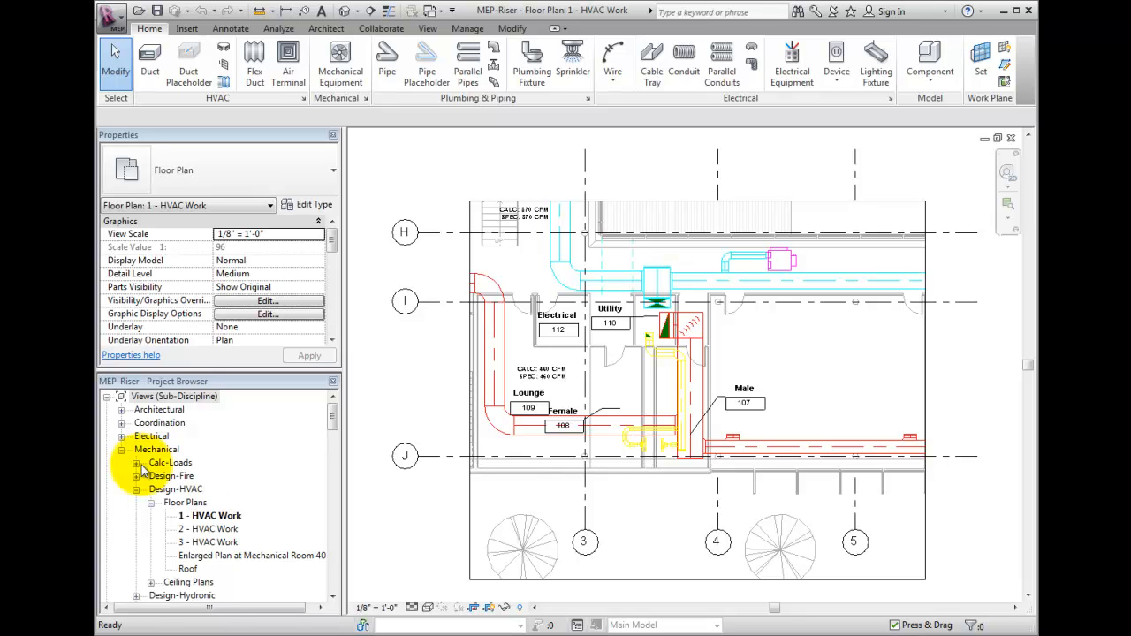
Place a new section line across the riser shaft beside Utility room 110
{"action": "left_click", "coordinate": [427, 28]}
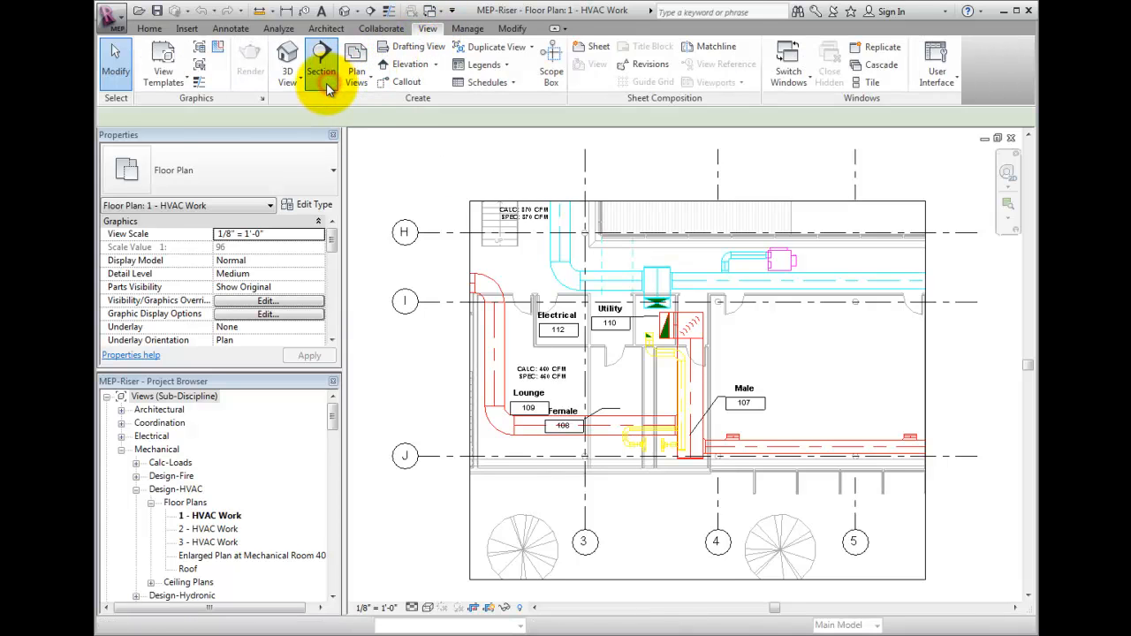
{"action": "left_click", "coordinate": [321, 62]}
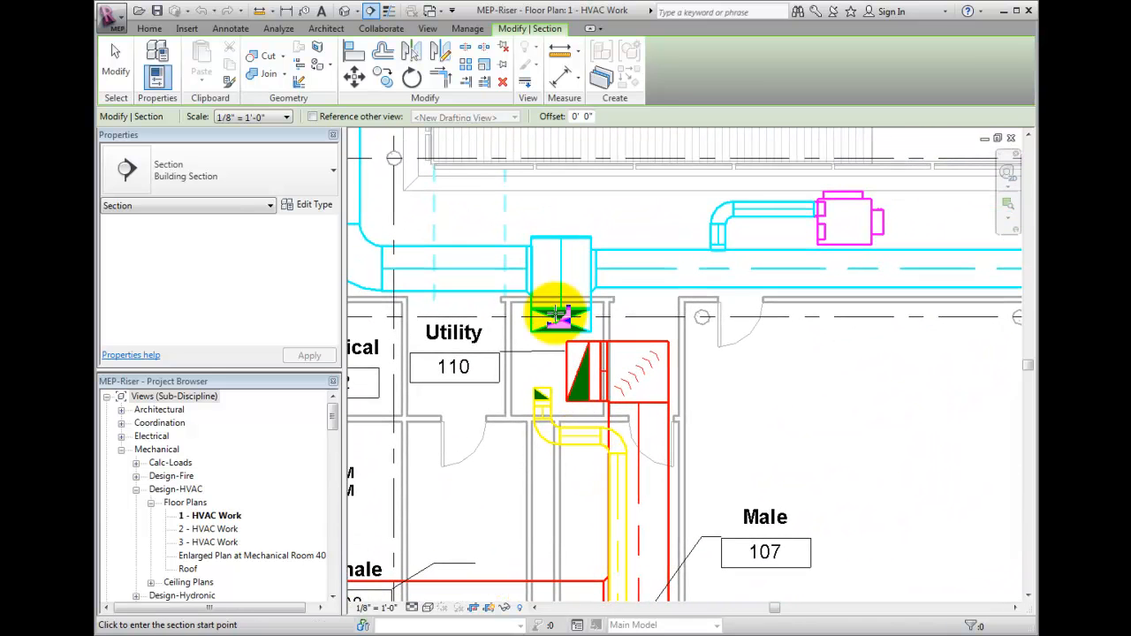
{"action": "left_click", "coordinate": [558, 316]}
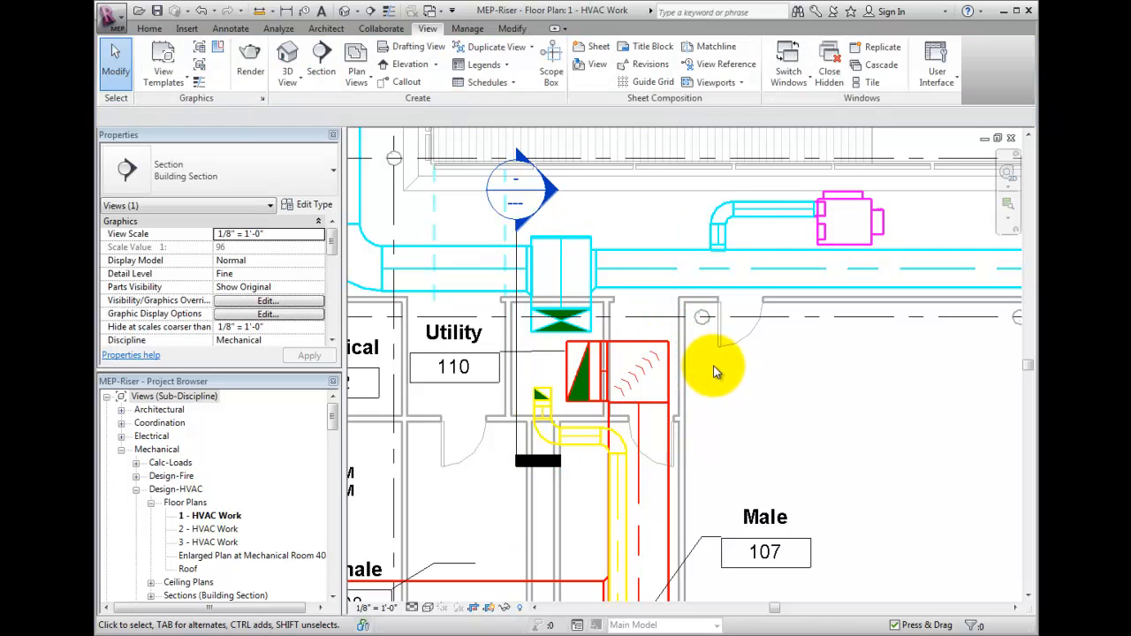
Go to the Section 1 view from the new section head
{"action": "left_click", "coordinate": [589, 252]}
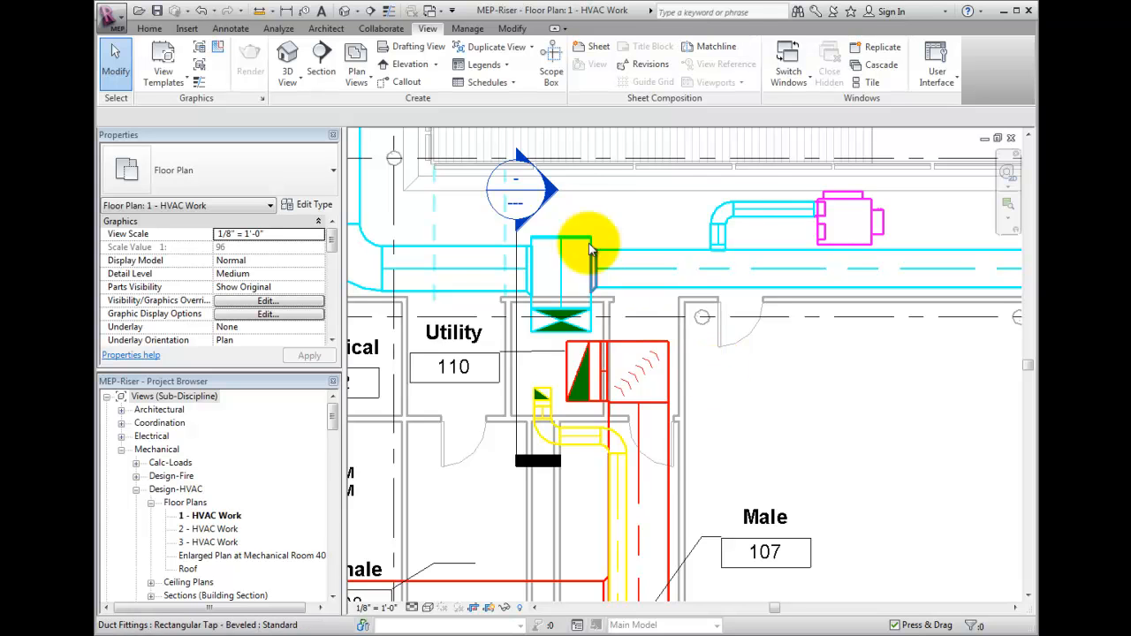
{"action": "right_click", "coordinate": [590, 250]}
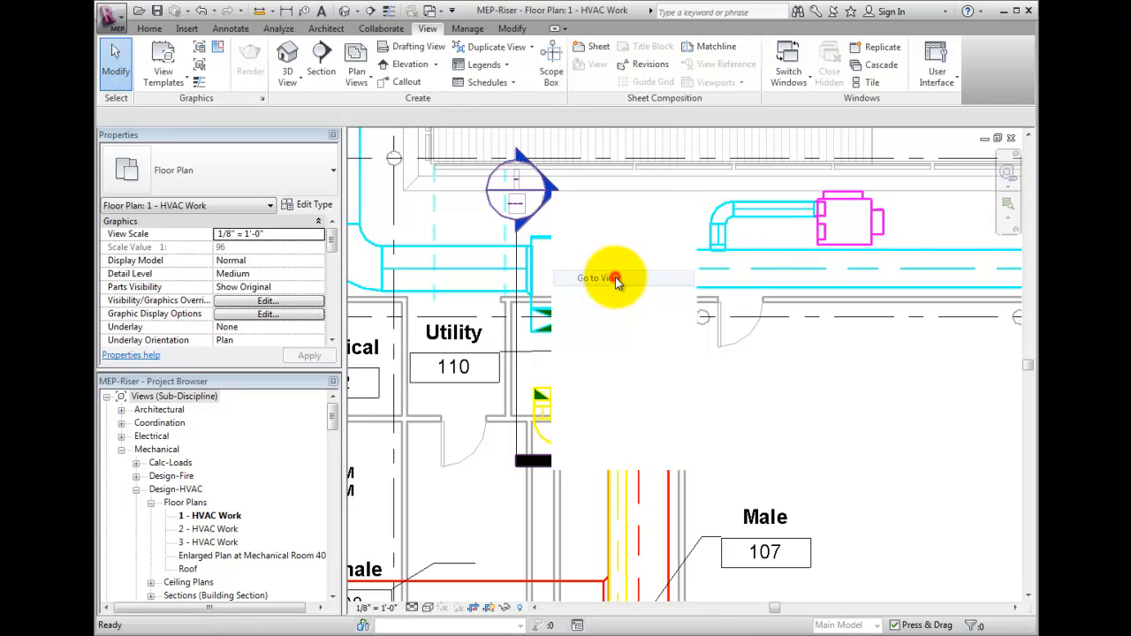
{"action": "left_click", "coordinate": [594, 277]}
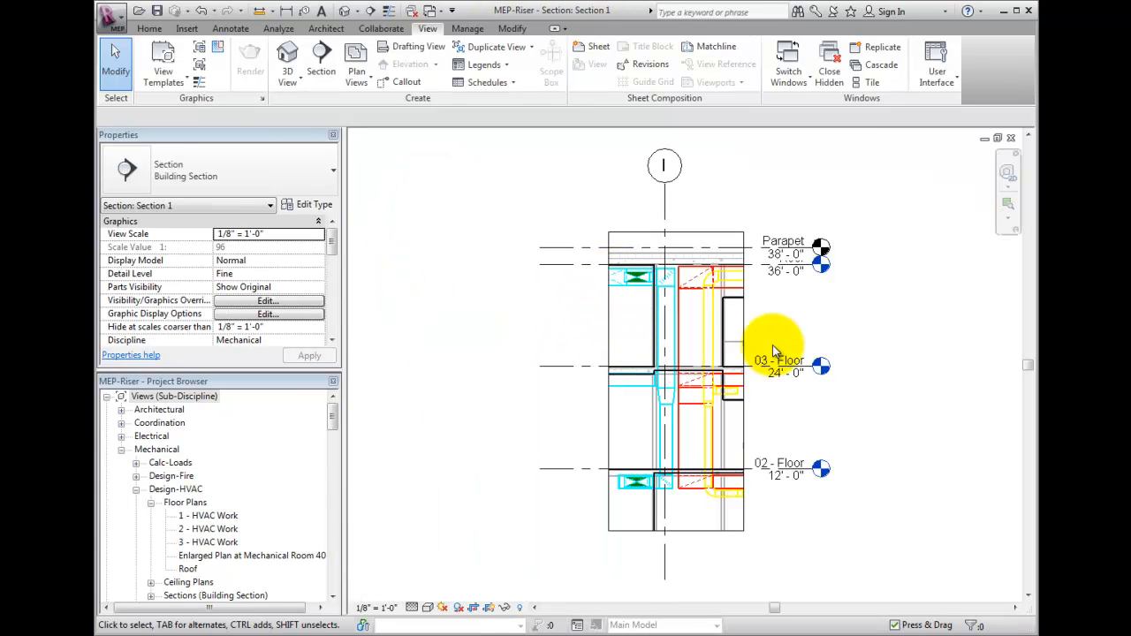
{"action": "mouse_move", "coordinate": [873, 387]}
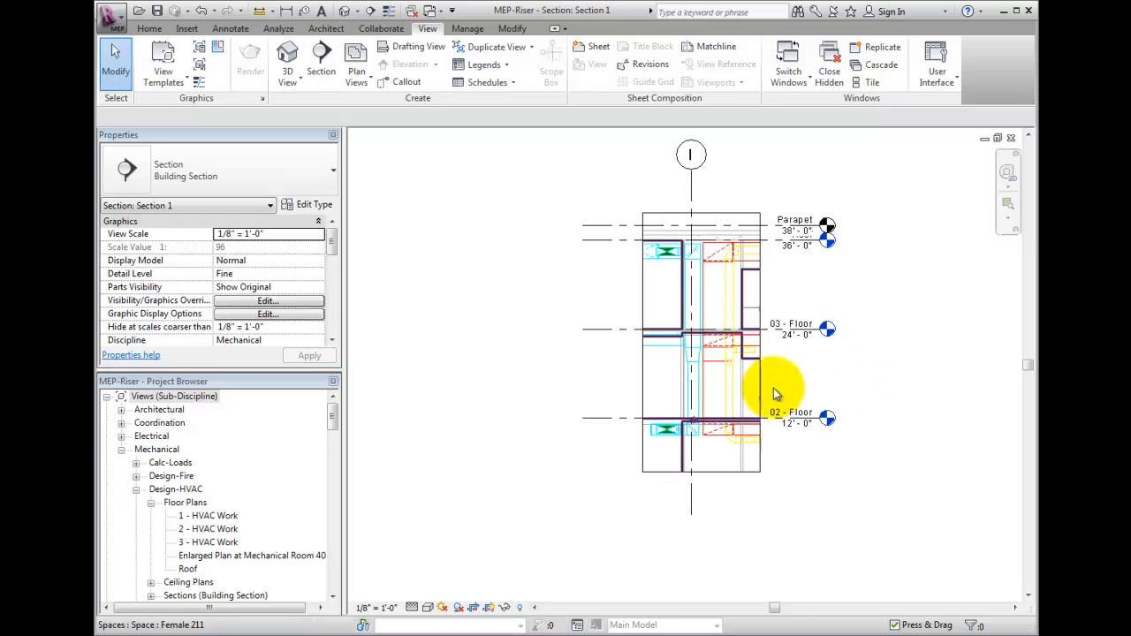
Drag the section's bottom crop boundary down past the 01 - Entry Level
{"action": "left_click", "coordinate": [700, 473]}
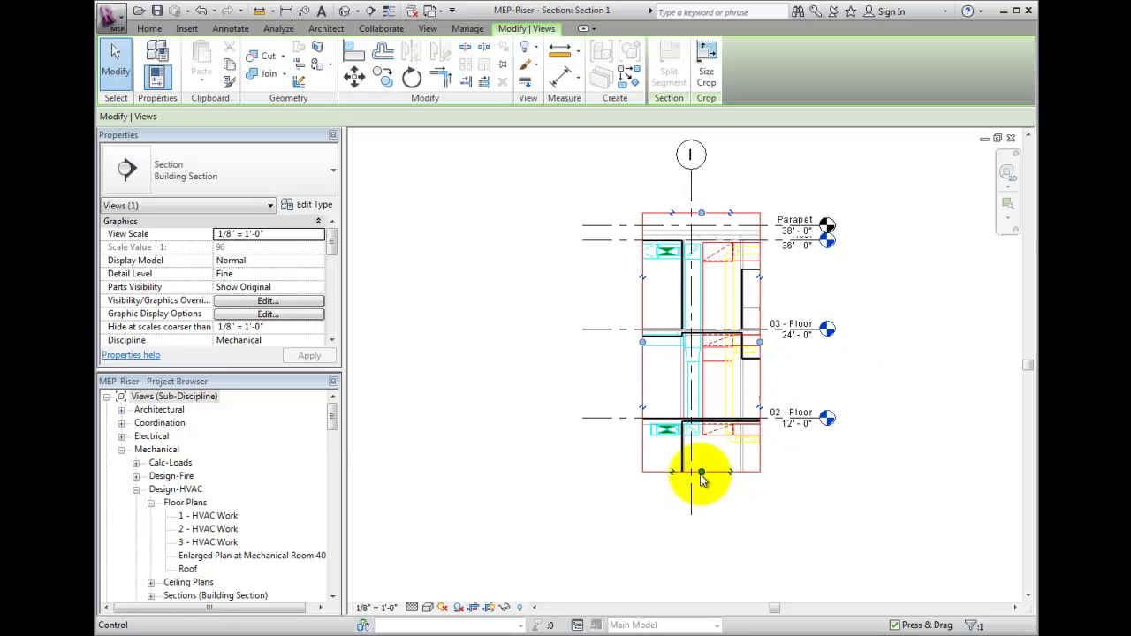
{"action": "left_click_drag", "start_coordinate": [701, 473], "coordinate": [704, 521]}
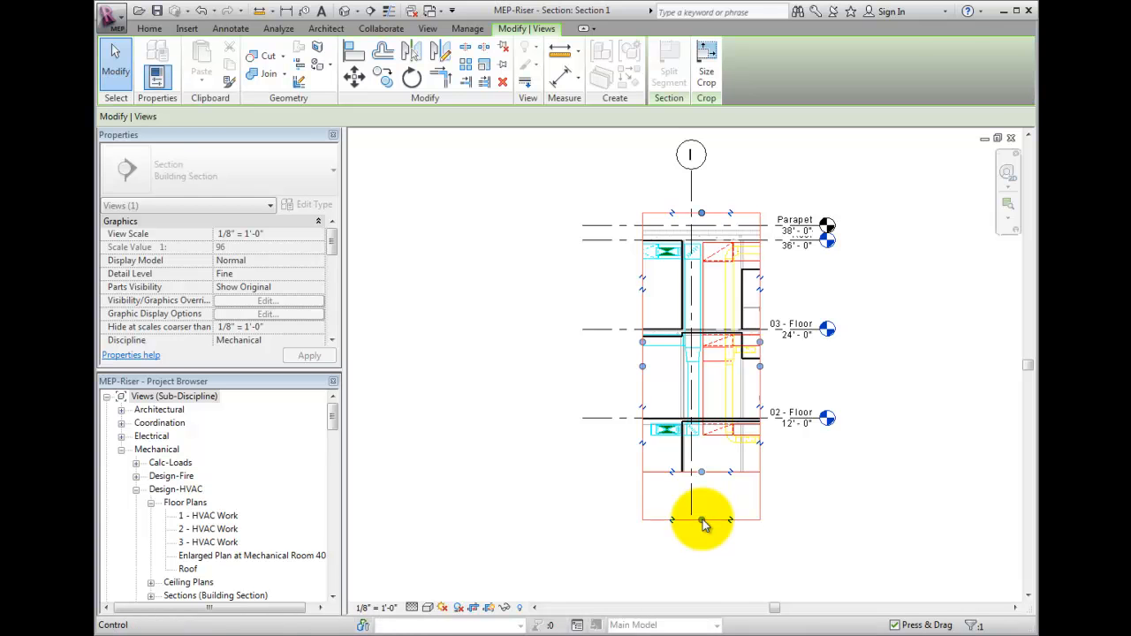
{"action": "left_click_drag", "start_coordinate": [701, 520], "coordinate": [704, 537]}
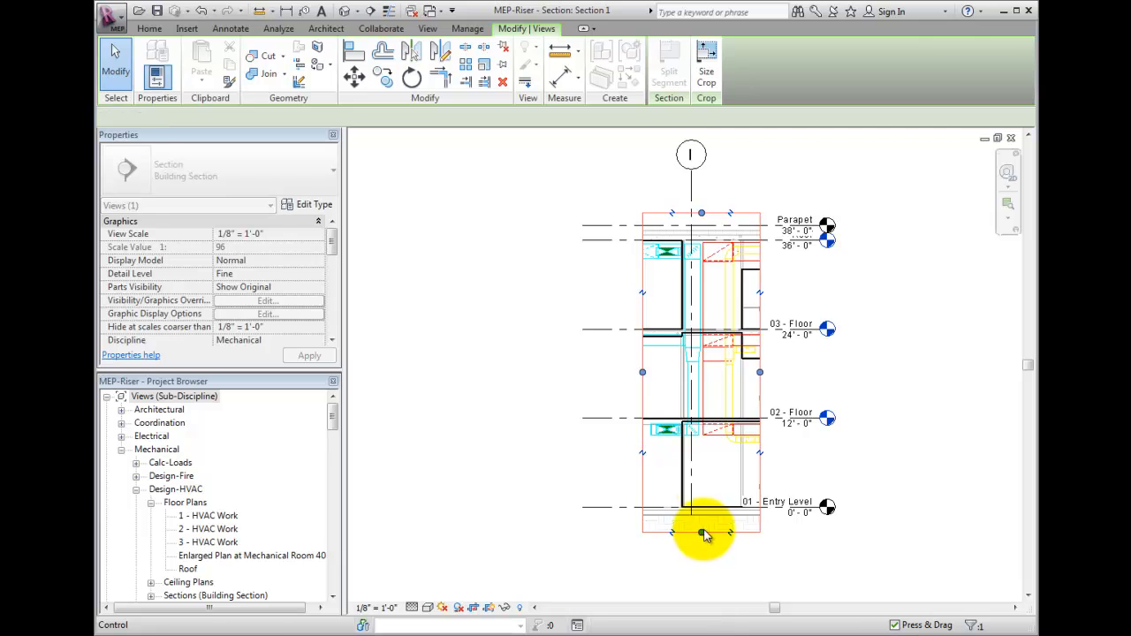
{"action": "left_click", "coordinate": [893, 304]}
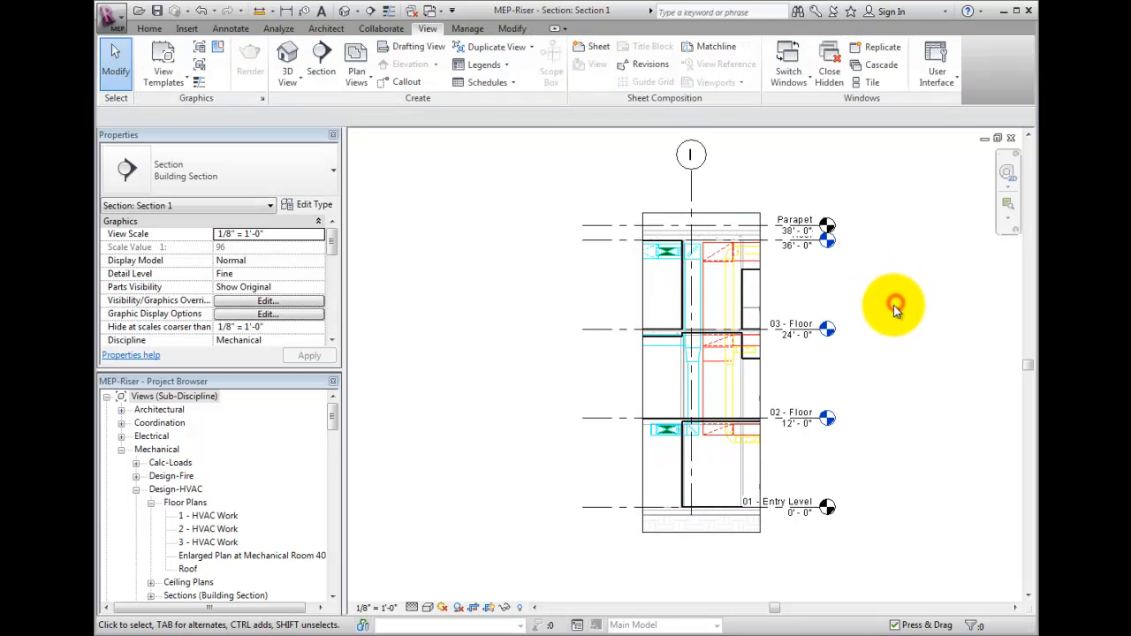
Rename Section 1 in the Project Browser to '3D Section for South Shaft Isometric'
{"action": "left_click", "coordinate": [174, 396]}
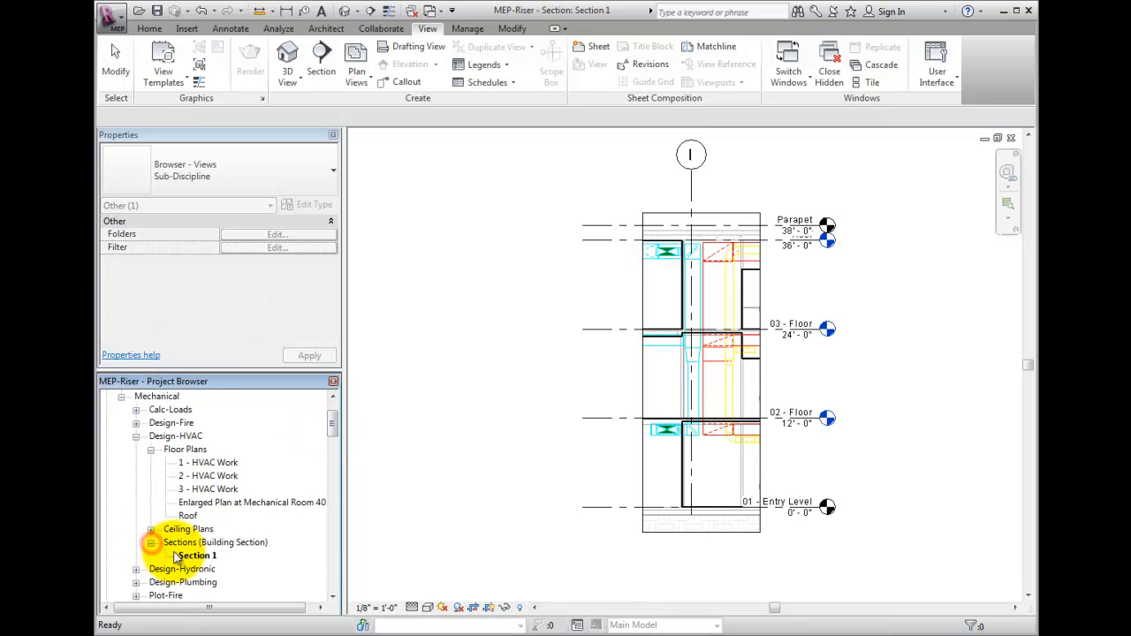
{"action": "right_click", "coordinate": [196, 555]}
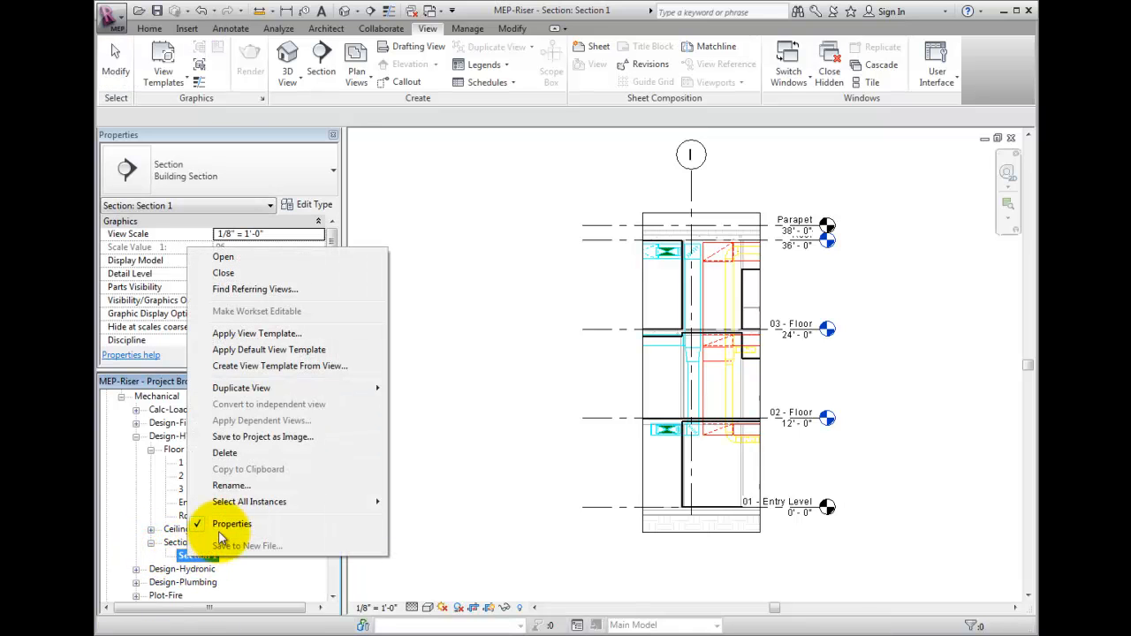
{"action": "mouse_move", "coordinate": [260, 485]}
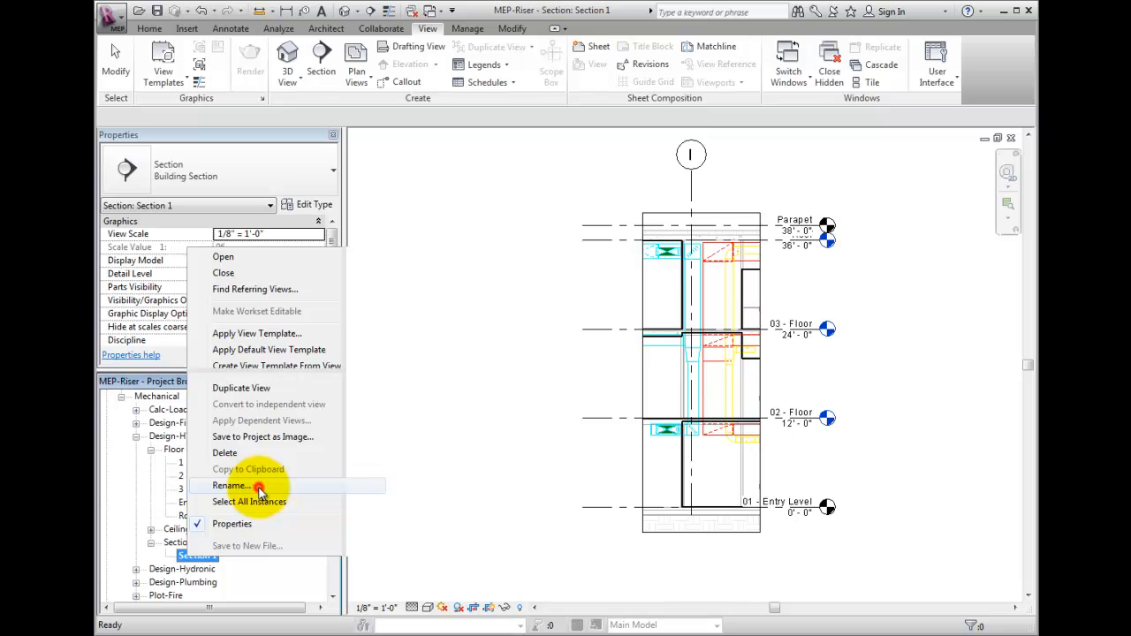
{"action": "left_click", "coordinate": [230, 485]}
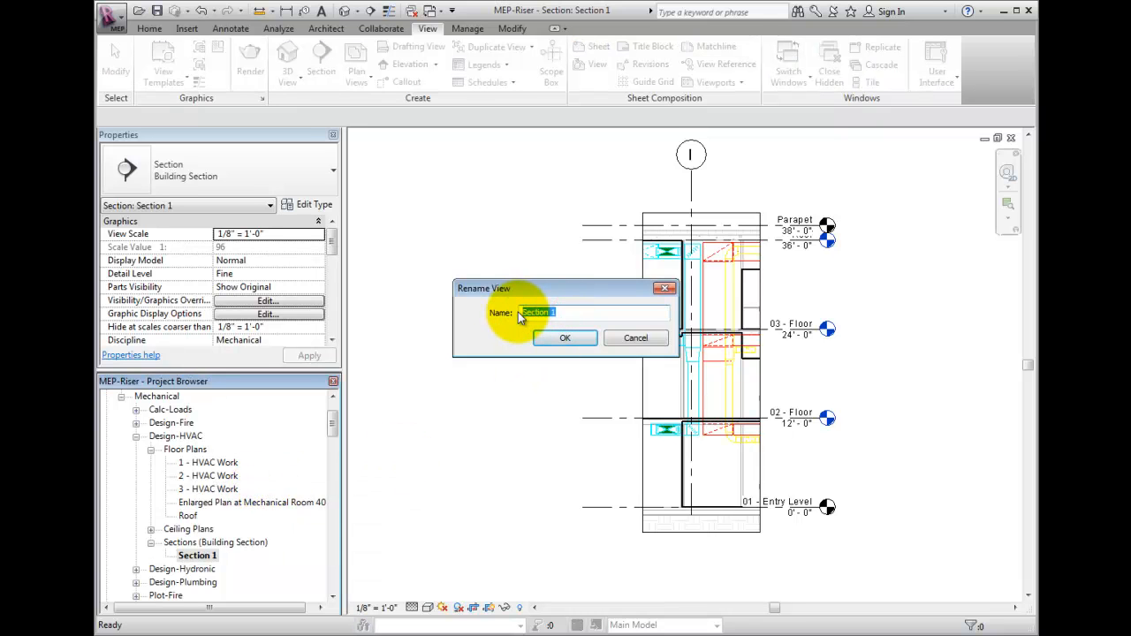
{"action": "type", "text": "3D Section for South Shaft Isometric"}
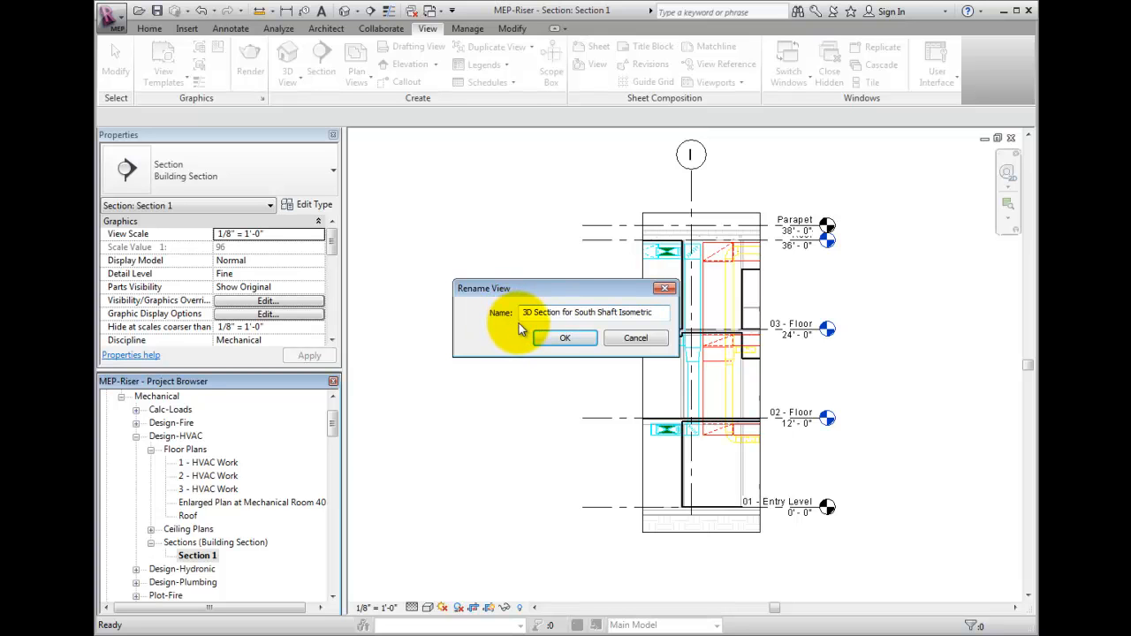
{"action": "left_click", "coordinate": [564, 337]}
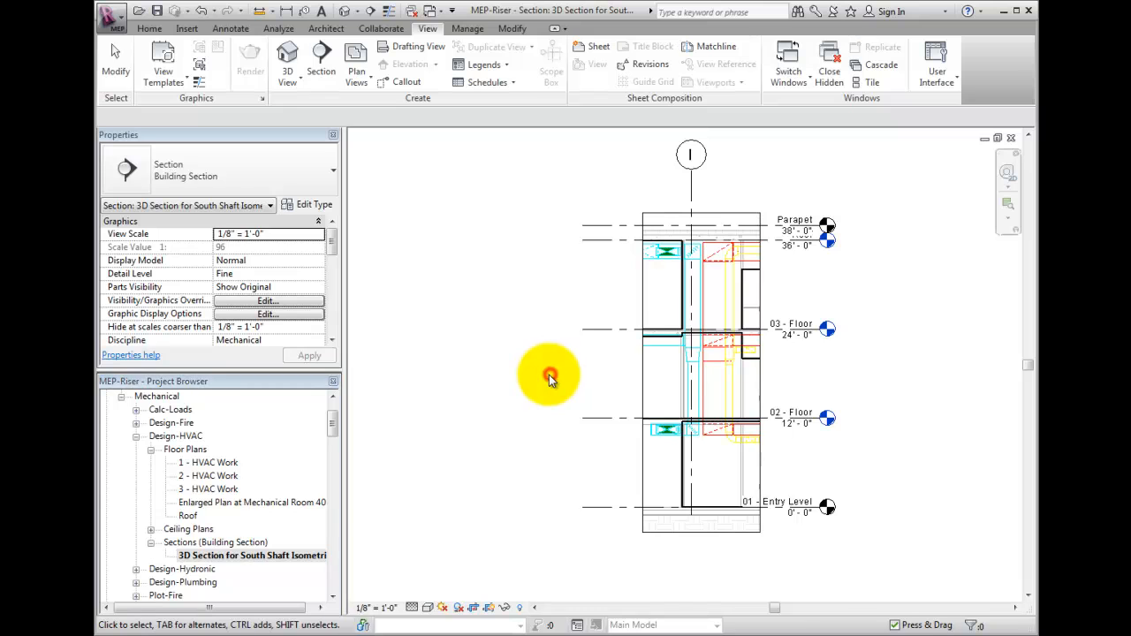
{"action": "mouse_move", "coordinate": [512, 370]}
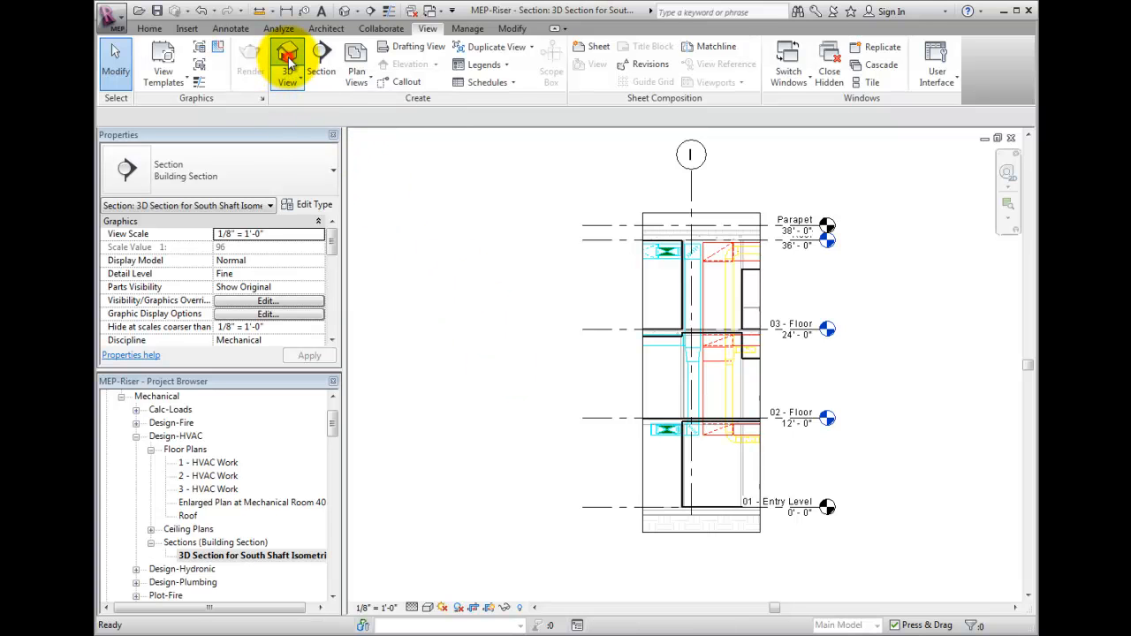
Open the default {3D} view and rename it '3D Chiller Room Isometric'
{"action": "left_click", "coordinate": [287, 62]}
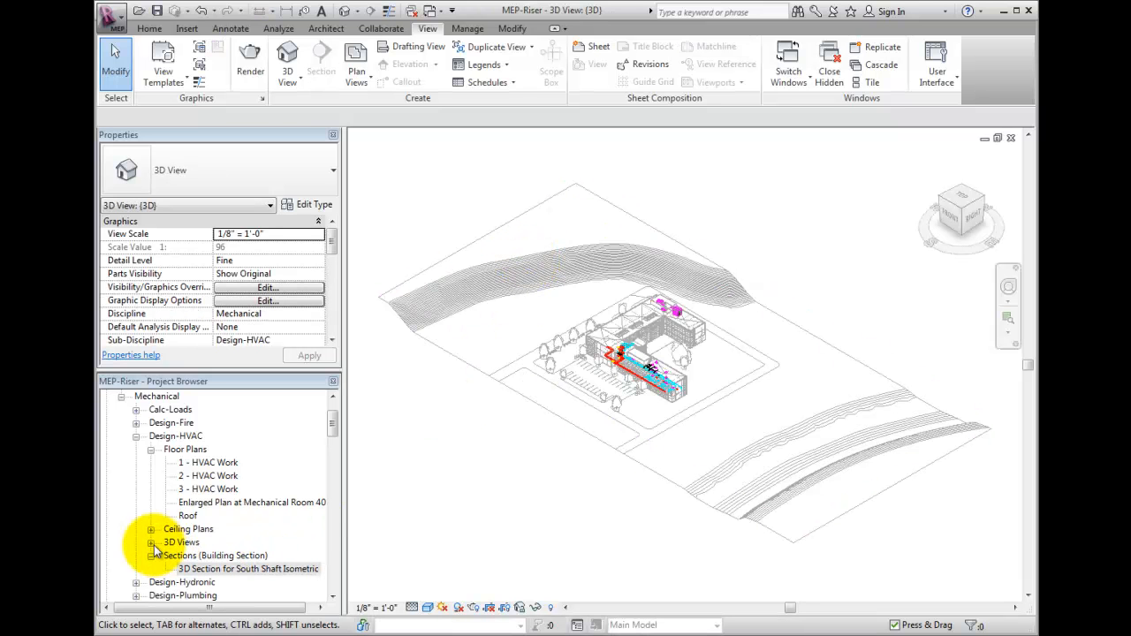
{"action": "left_click", "coordinate": [249, 581]}
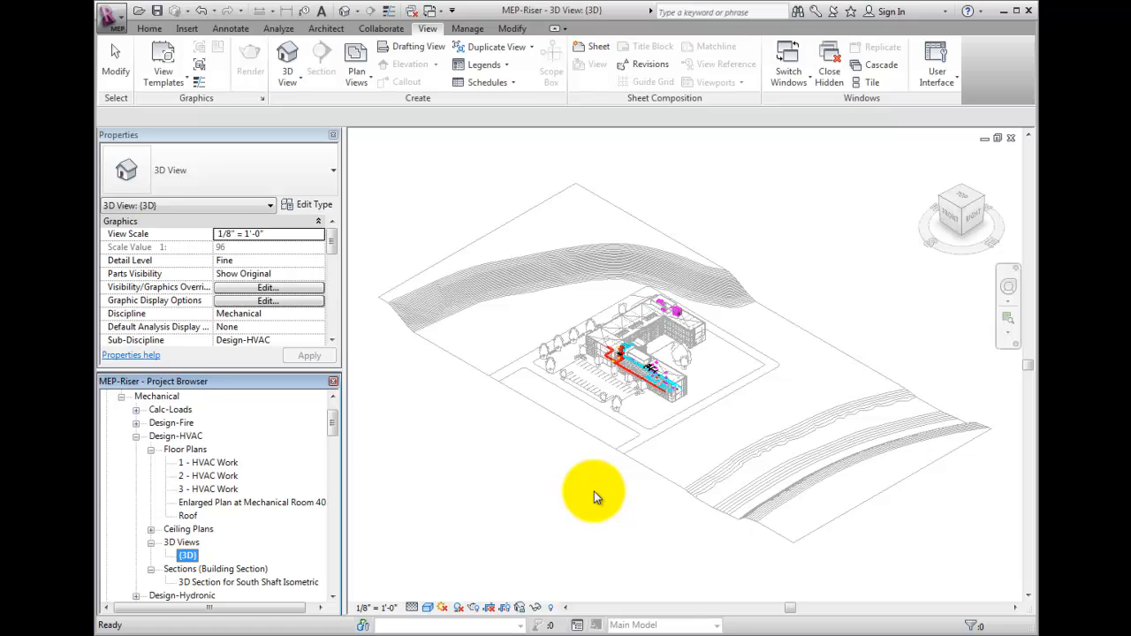
{"action": "mouse_move", "coordinate": [568, 452]}
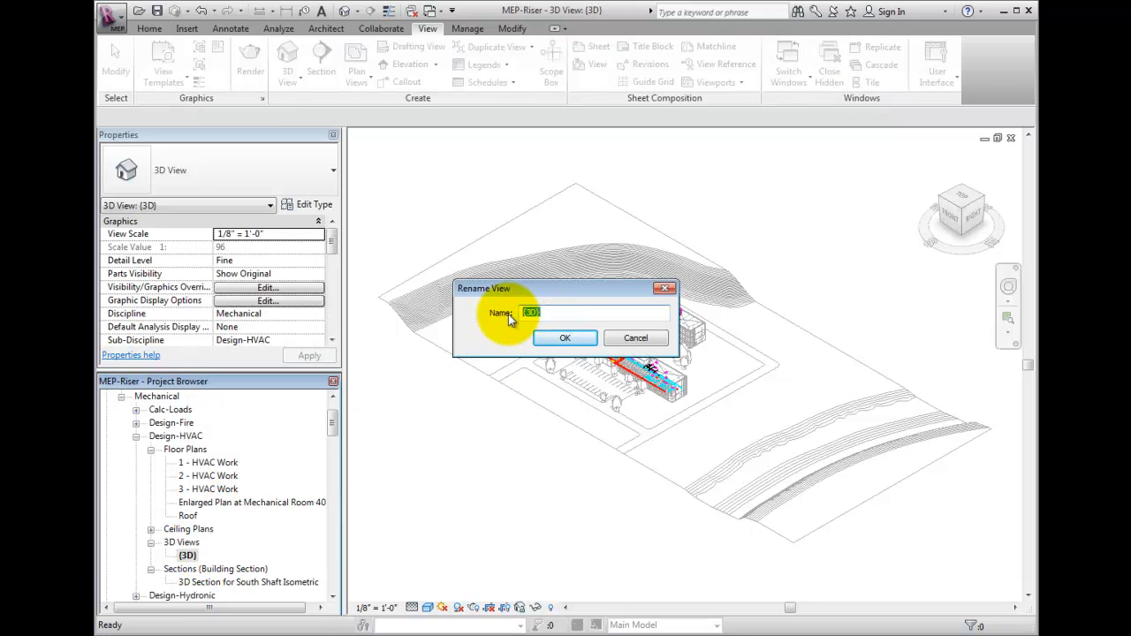
{"action": "type", "text": "3D Ch"}
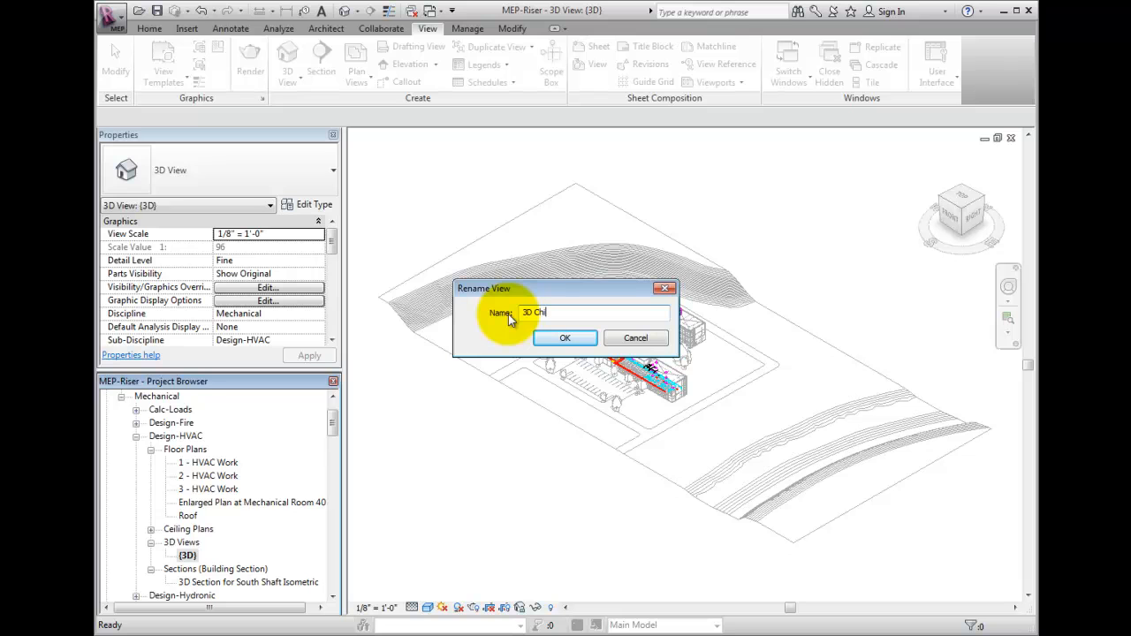
{"action": "type", "text": "iller Room"}
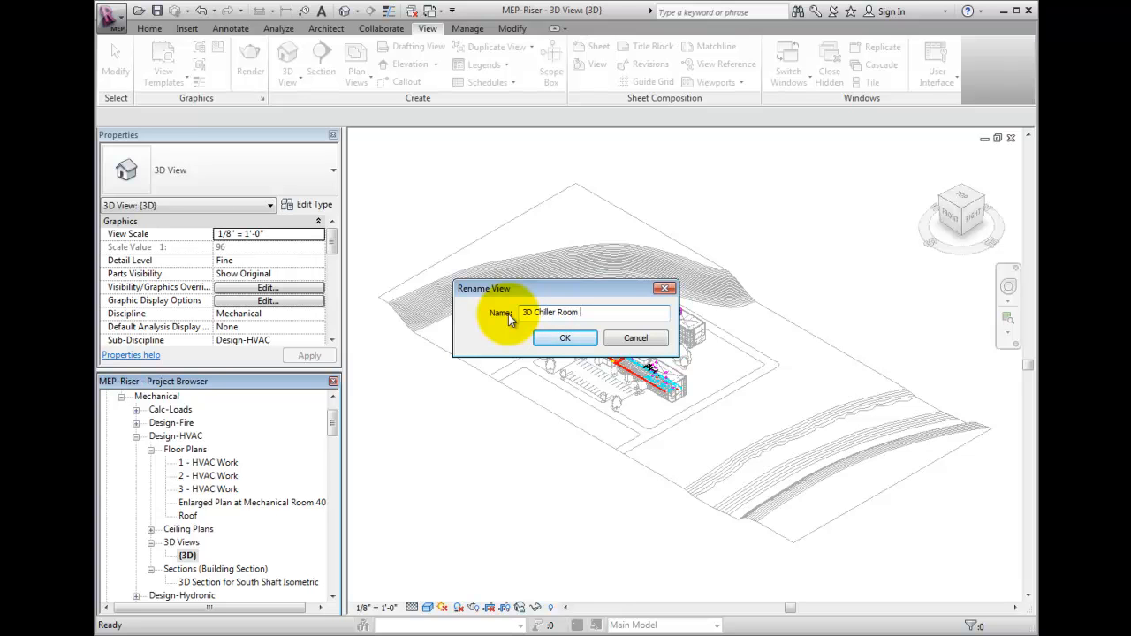
{"action": "left_click", "coordinate": [565, 337]}
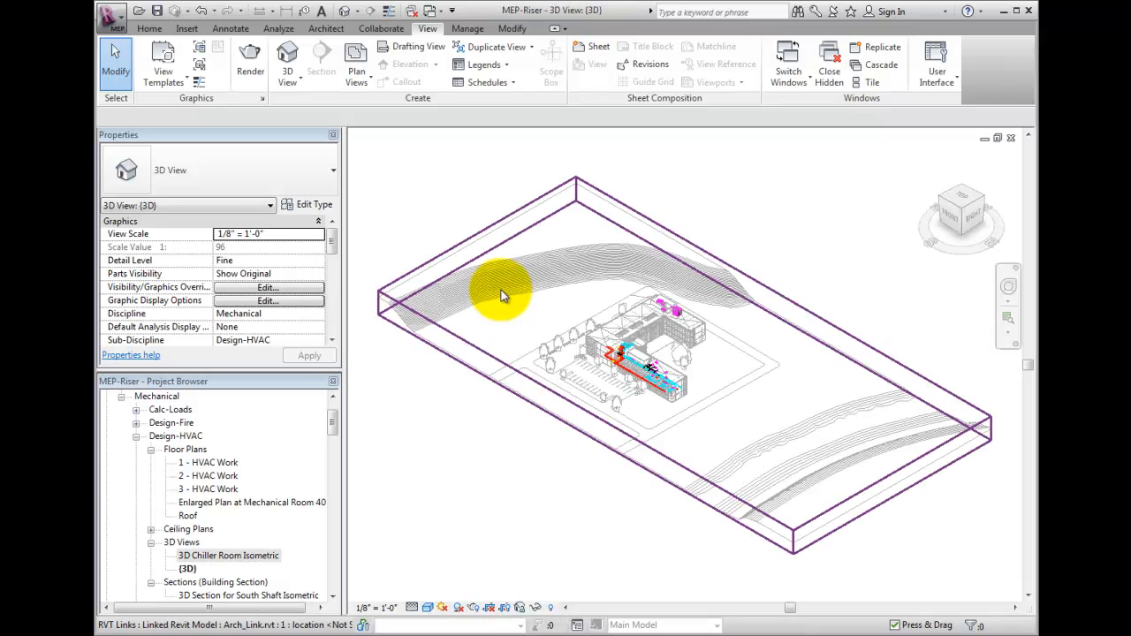
Bring up the ViewCube's Orient to View list of plans, elevations, sections and 3D views
{"action": "left_click_drag", "start_coordinate": [504, 296], "coordinate": [525, 432]}
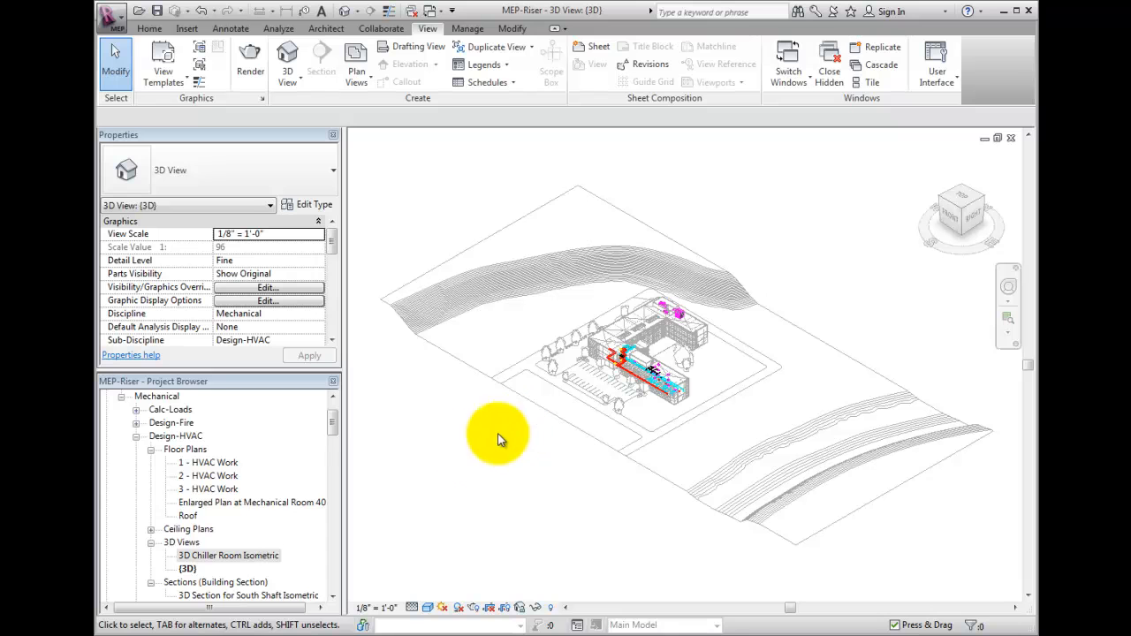
{"action": "left_click", "coordinate": [228, 528]}
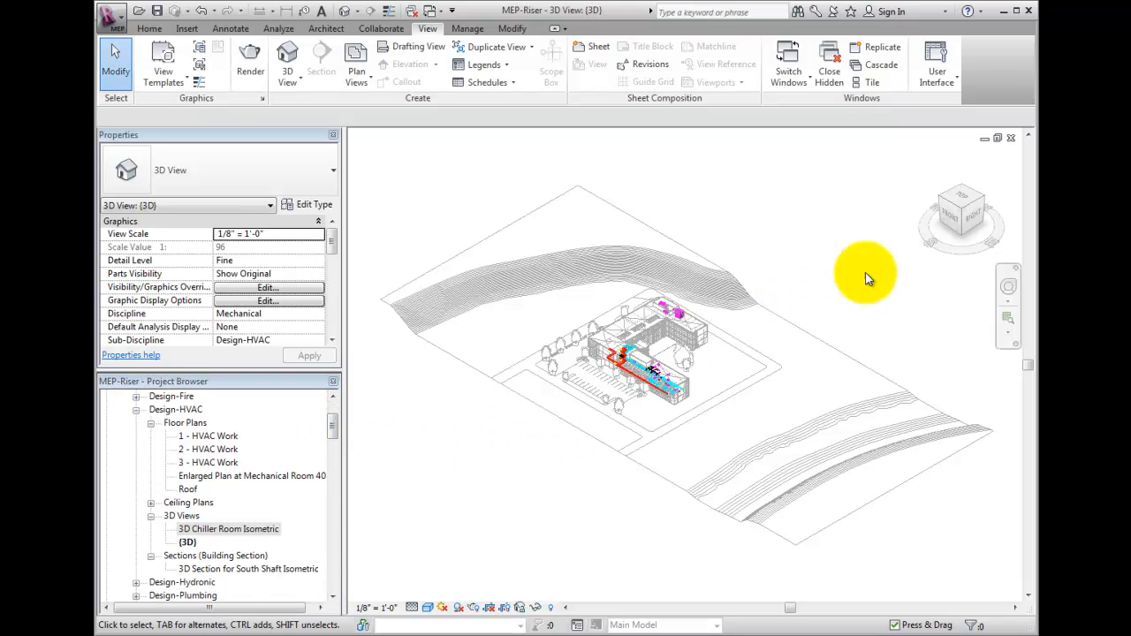
{"action": "right_click", "coordinate": [961, 217]}
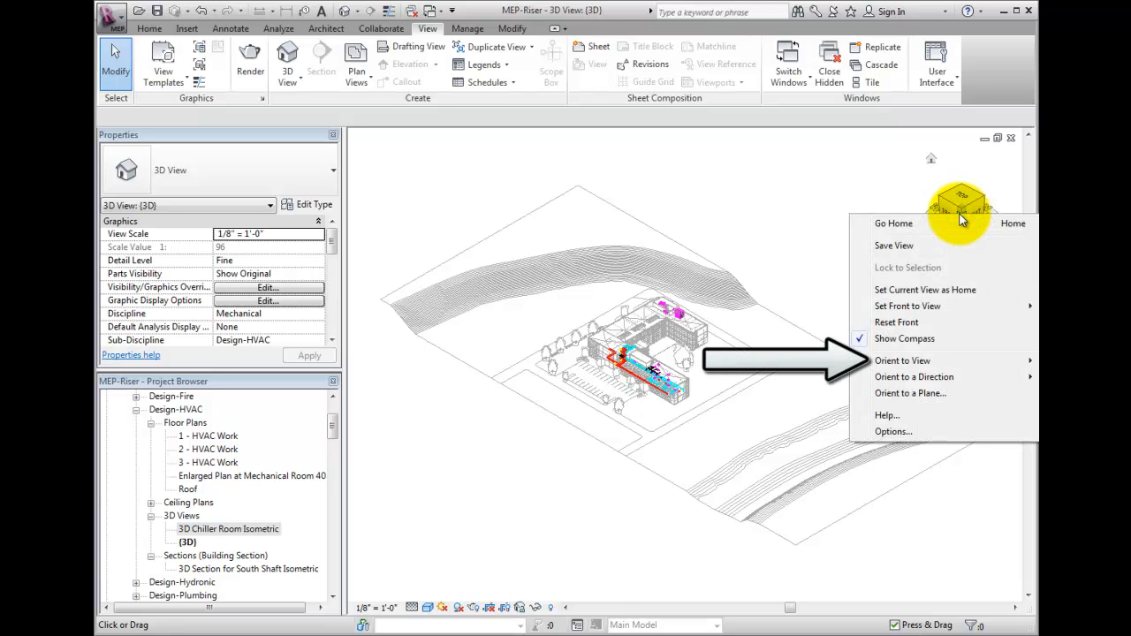
{"action": "mouse_move", "coordinate": [925, 289]}
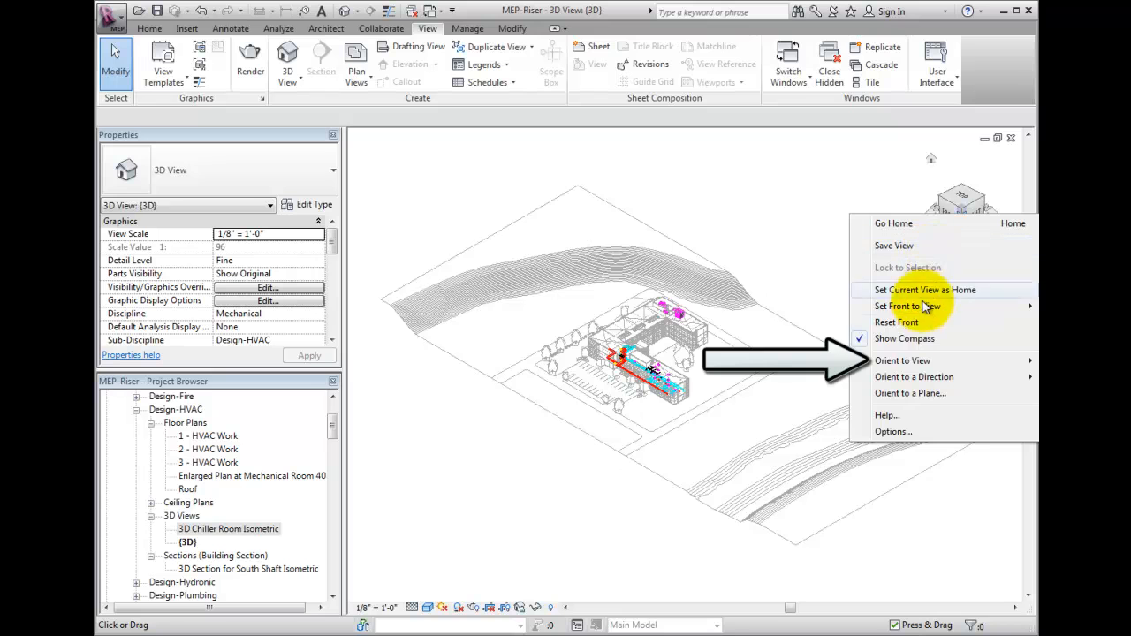
{"action": "left_click", "coordinate": [902, 361]}
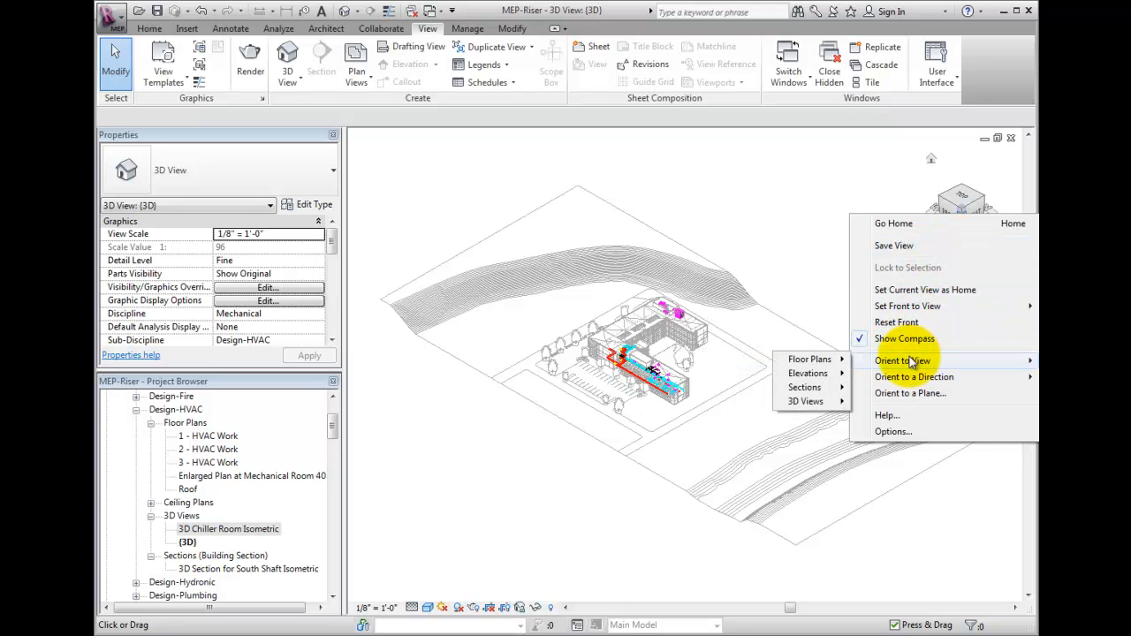
{"action": "mouse_move", "coordinate": [901, 363]}
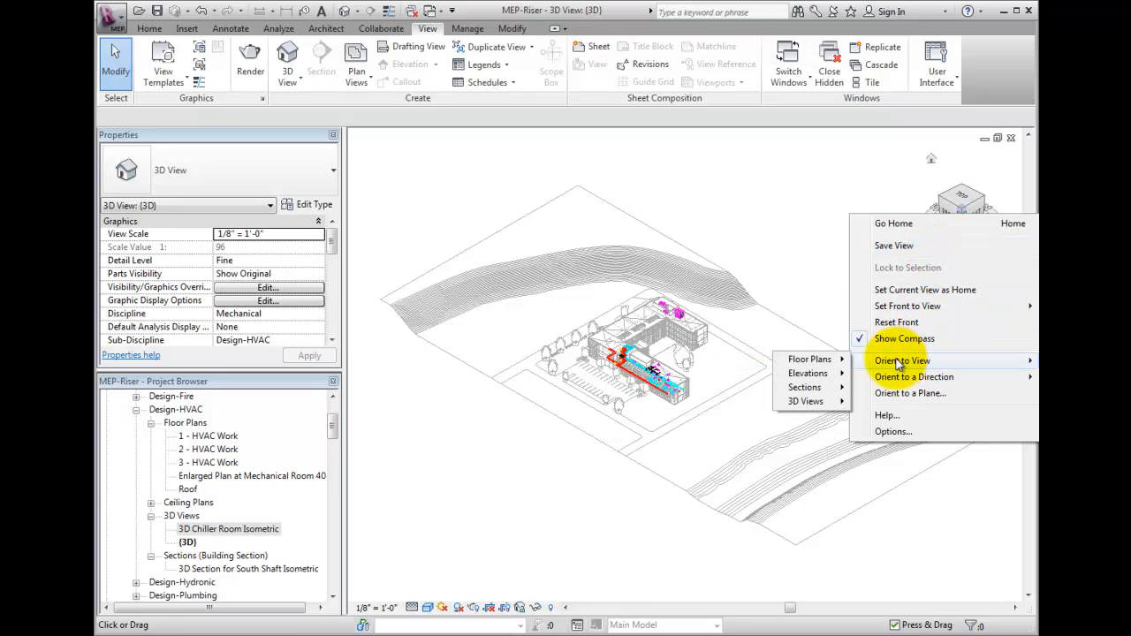
{"action": "mouse_move", "coordinate": [804, 387]}
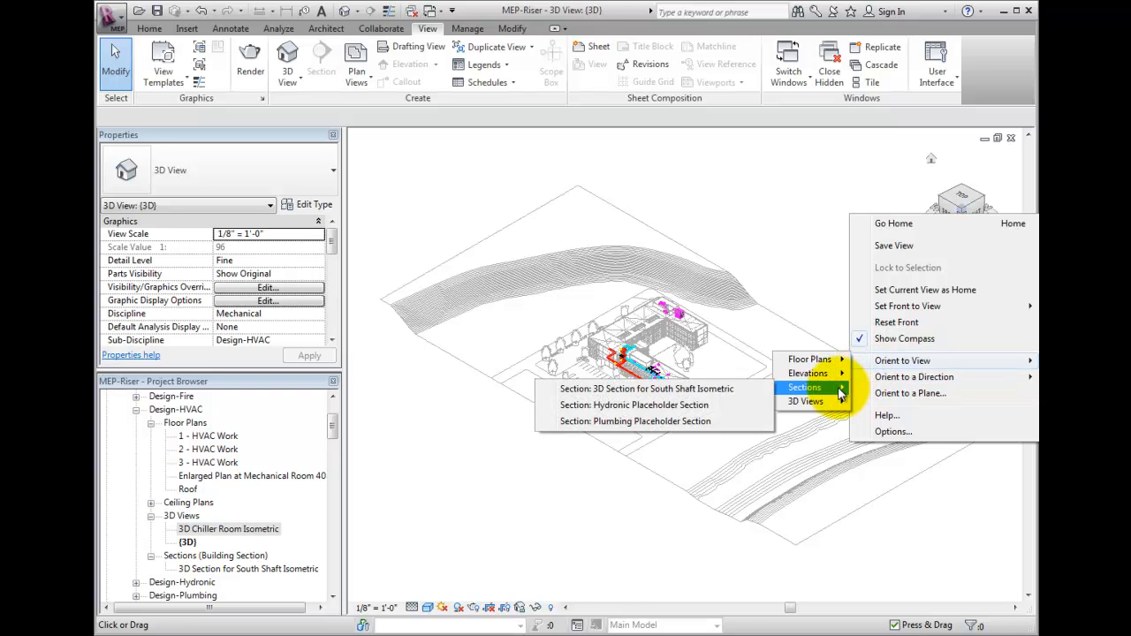
{"action": "mouse_move", "coordinate": [646, 388]}
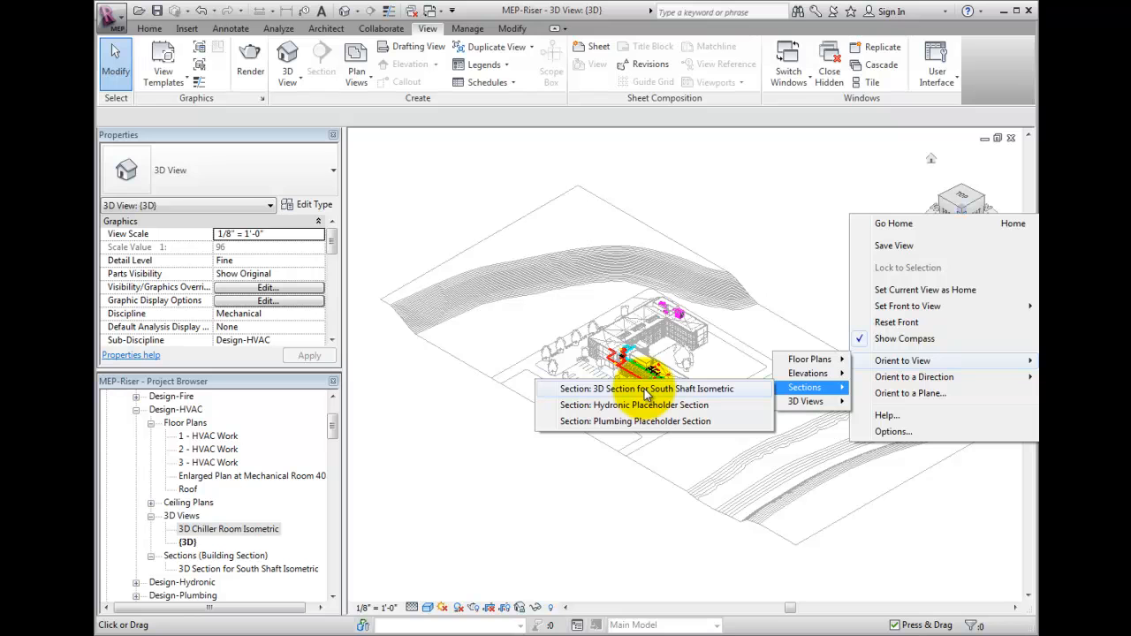
{"action": "mouse_move", "coordinate": [636, 404]}
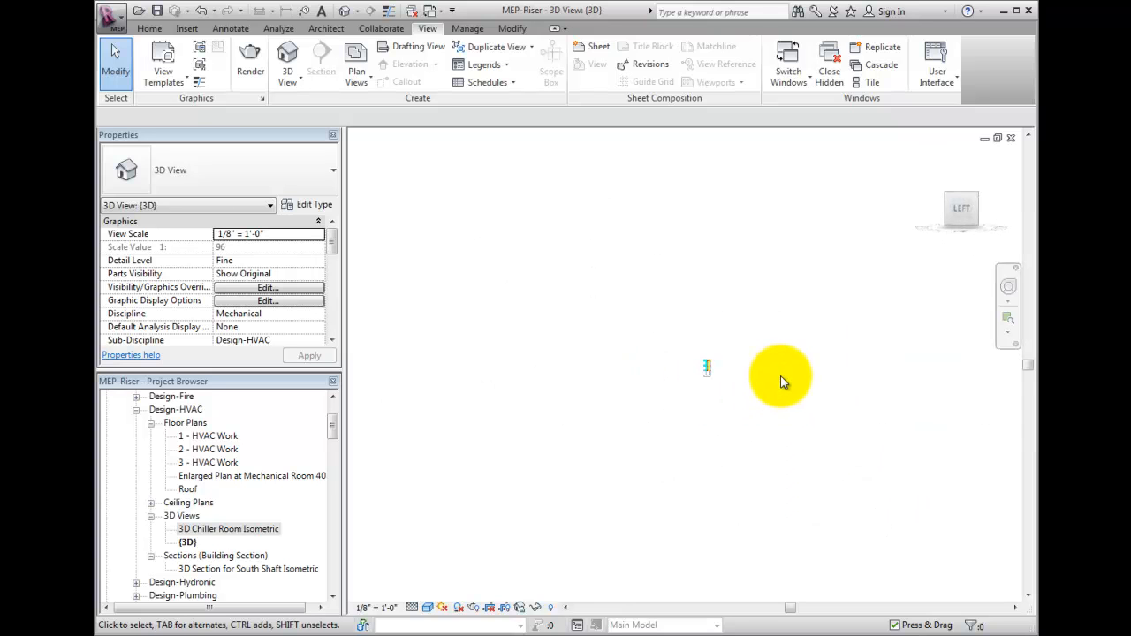
{"action": "mouse_move", "coordinate": [737, 393]}
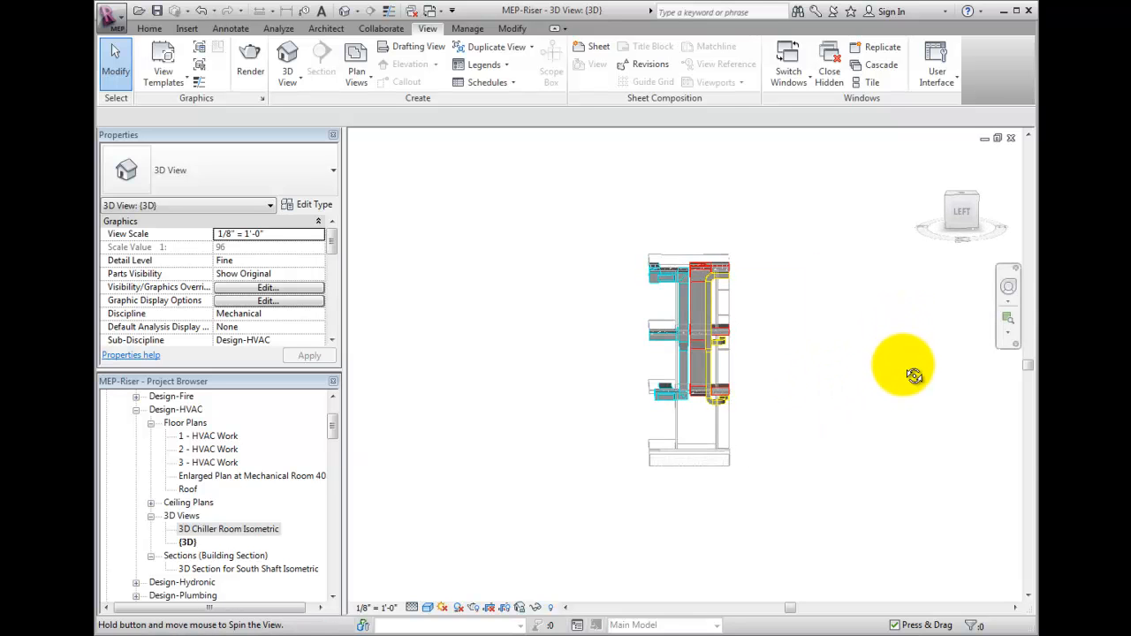
Orbit, zoom and pan to an enlarged isometric corner view of the shaft ductwork riser
{"action": "left_click_drag", "start_coordinate": [914, 375], "coordinate": [920, 443]}
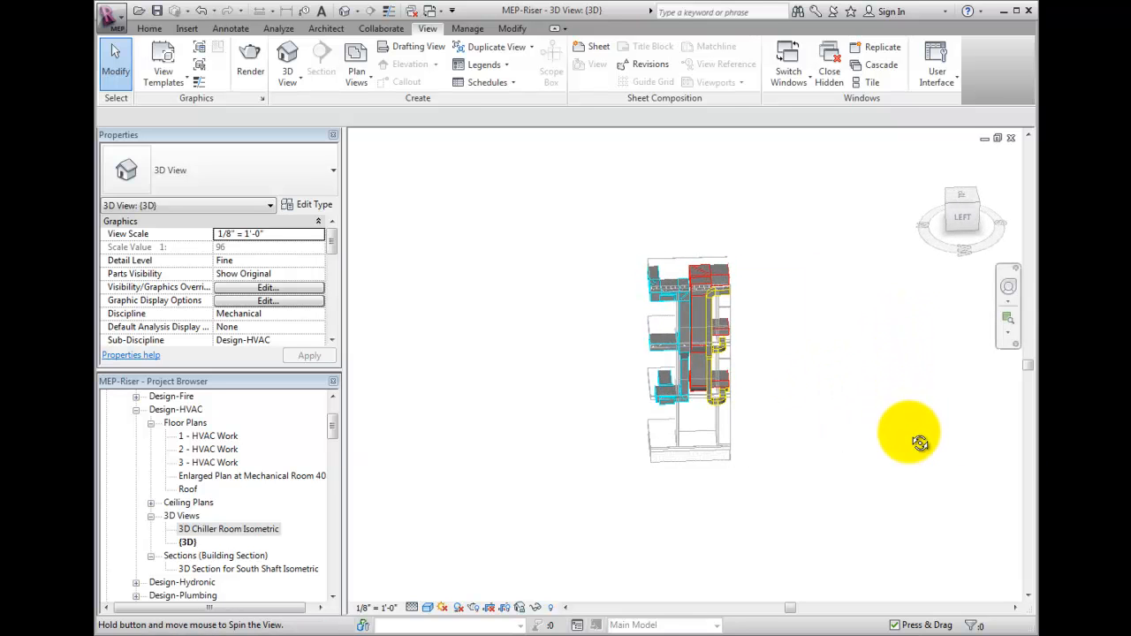
{"action": "left_click_drag", "start_coordinate": [919, 442], "coordinate": [870, 379]}
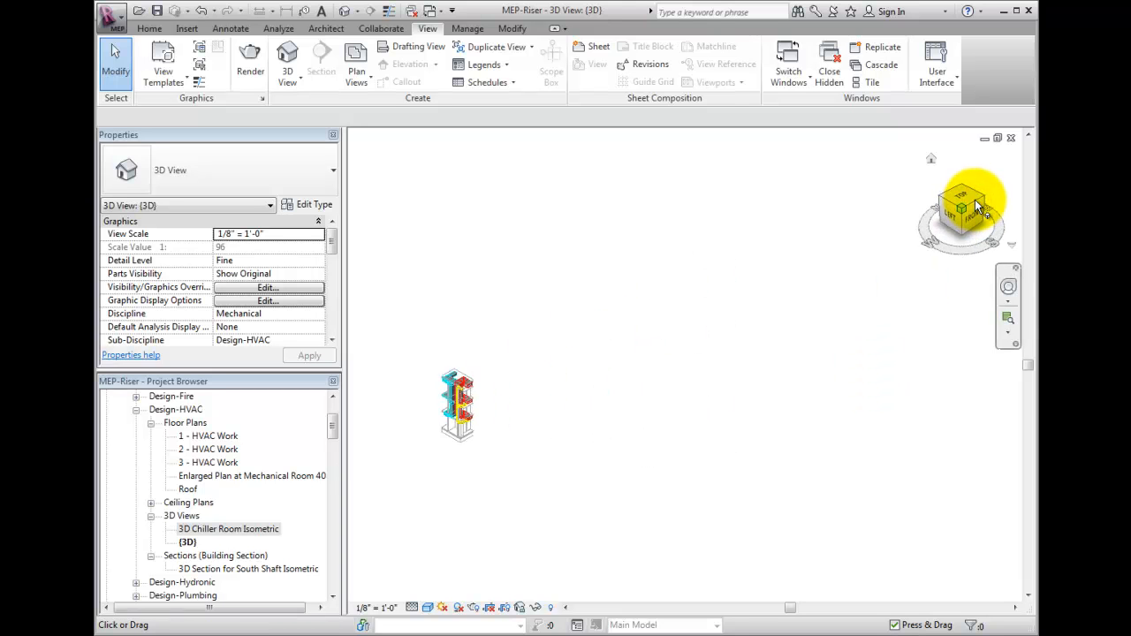
{"action": "left_click_drag", "start_coordinate": [972, 203], "coordinate": [941, 198]}
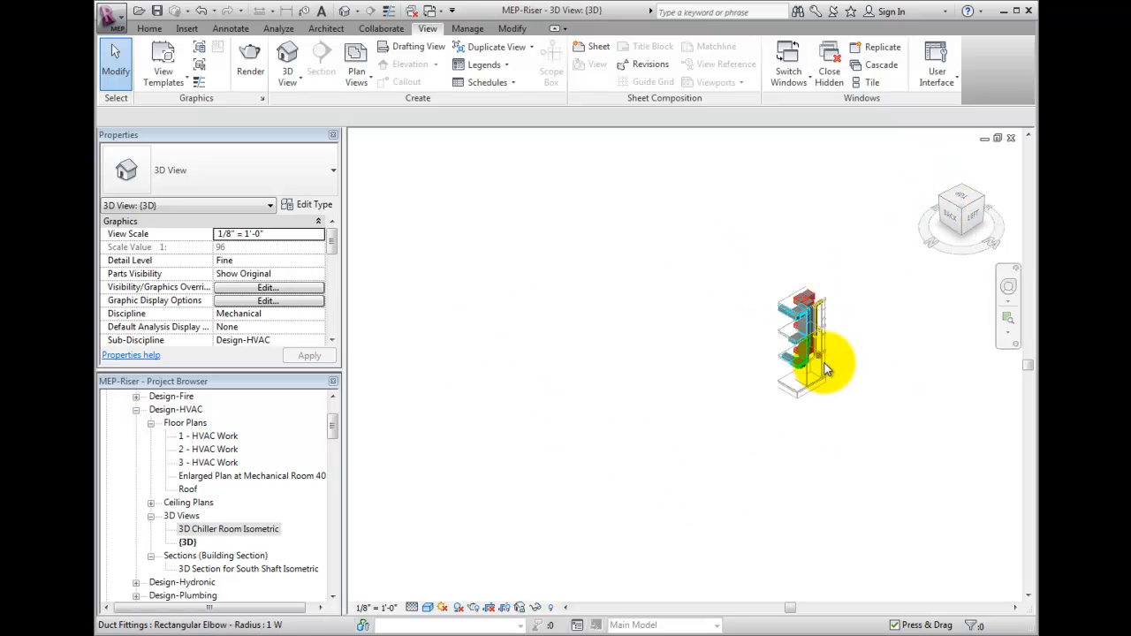
{"action": "scroll", "scroll_direction": "up", "scroll_amount": 3}
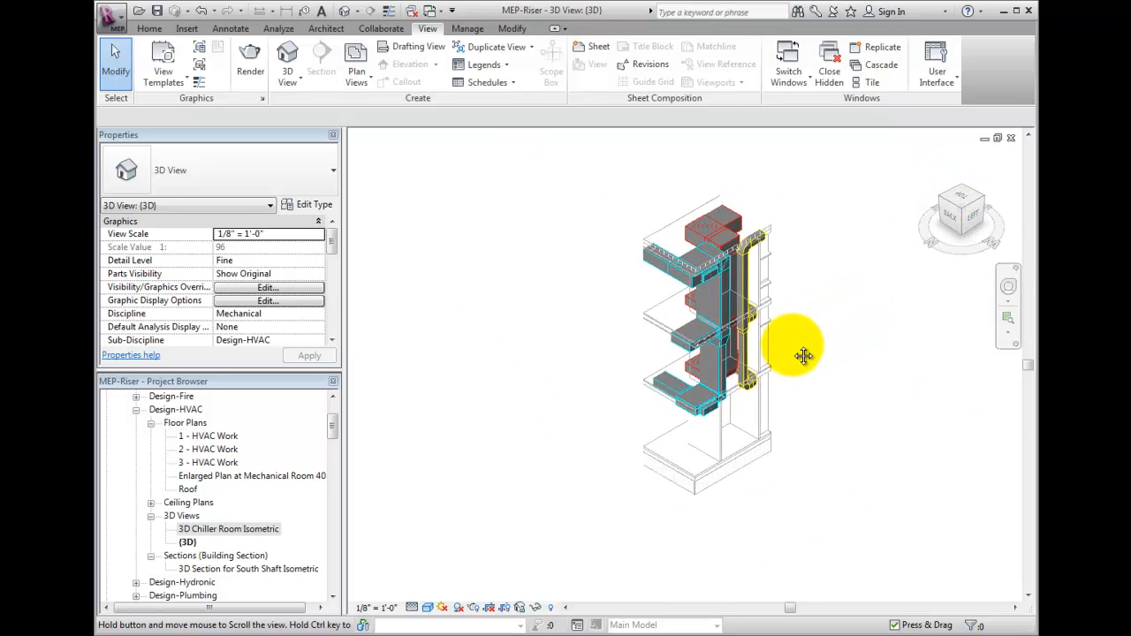
{"action": "left_click_drag", "start_coordinate": [804, 356], "coordinate": [883, 393]}
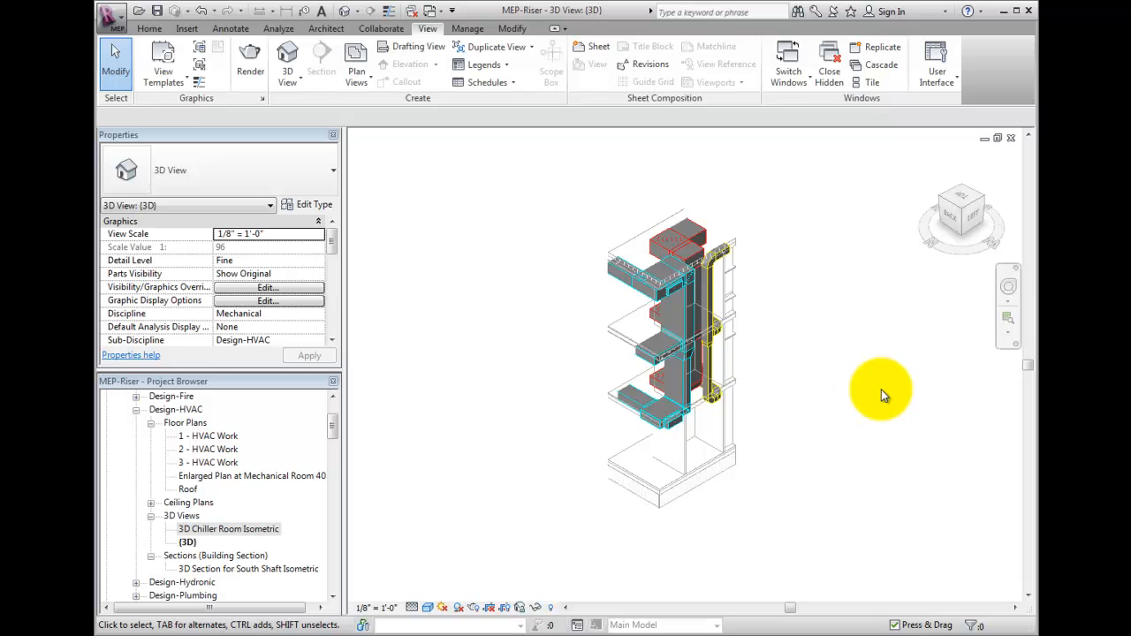